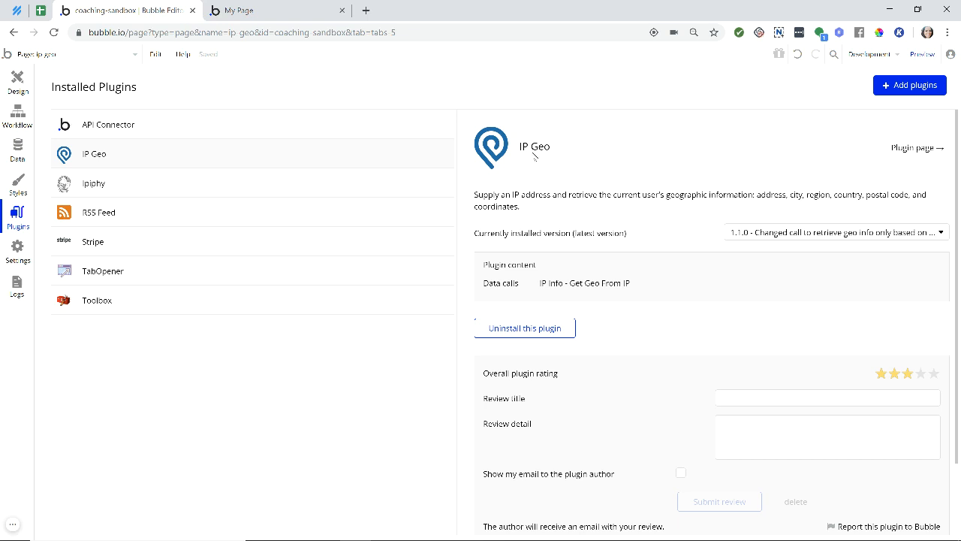
mouse_move(644, 212)
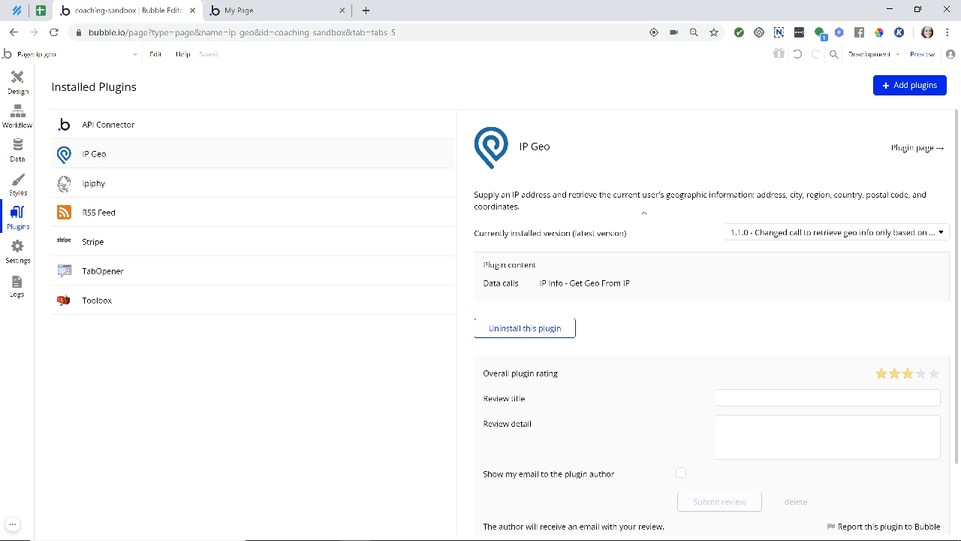
mouse_move(648, 209)
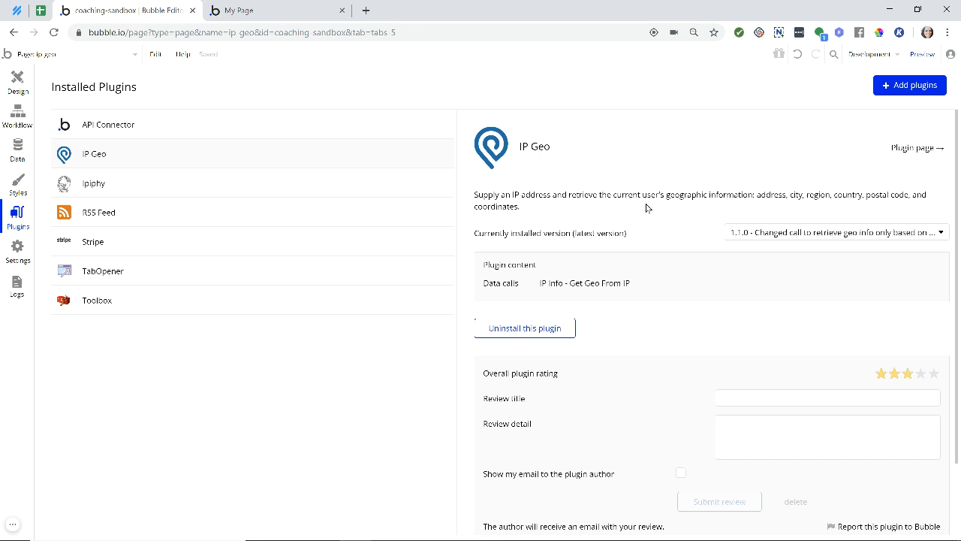
mouse_move(783, 201)
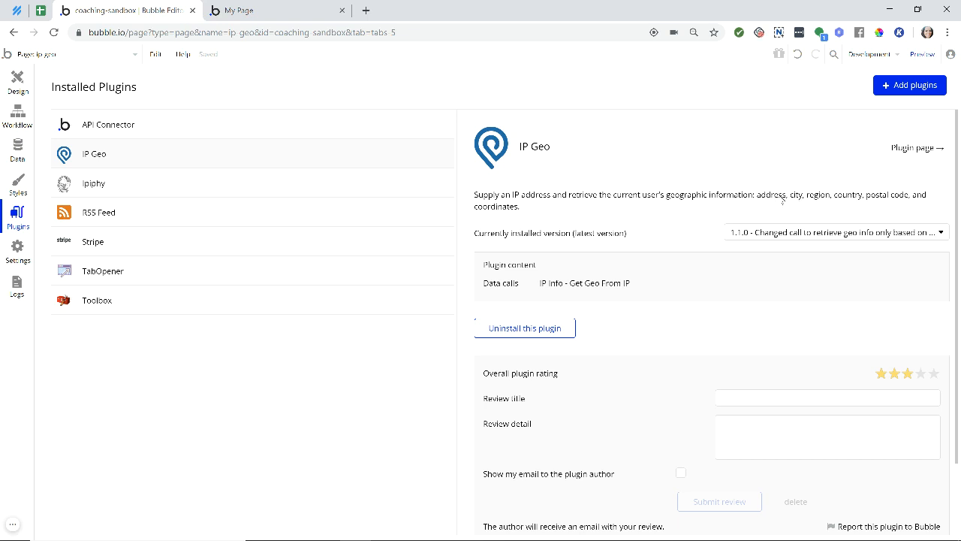
mouse_move(796, 203)
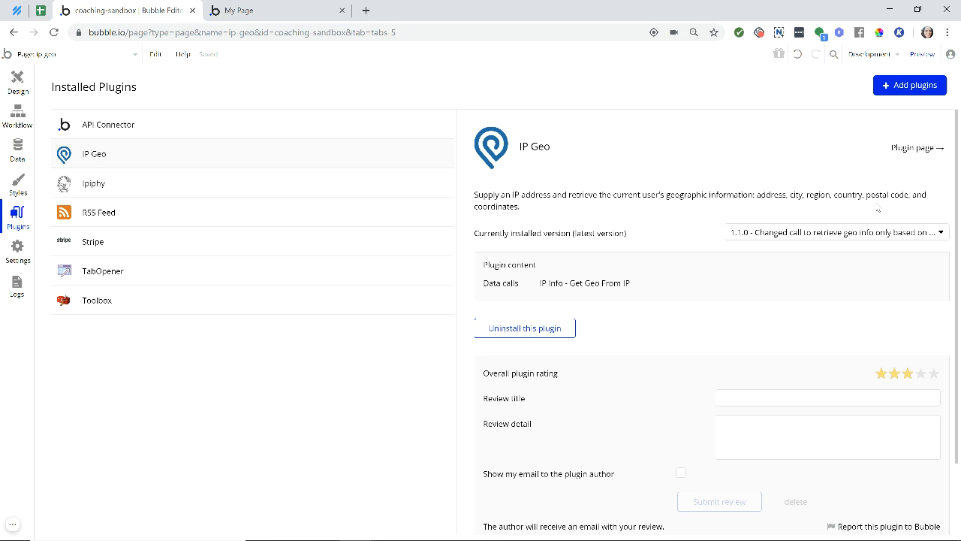
mouse_move(508, 218)
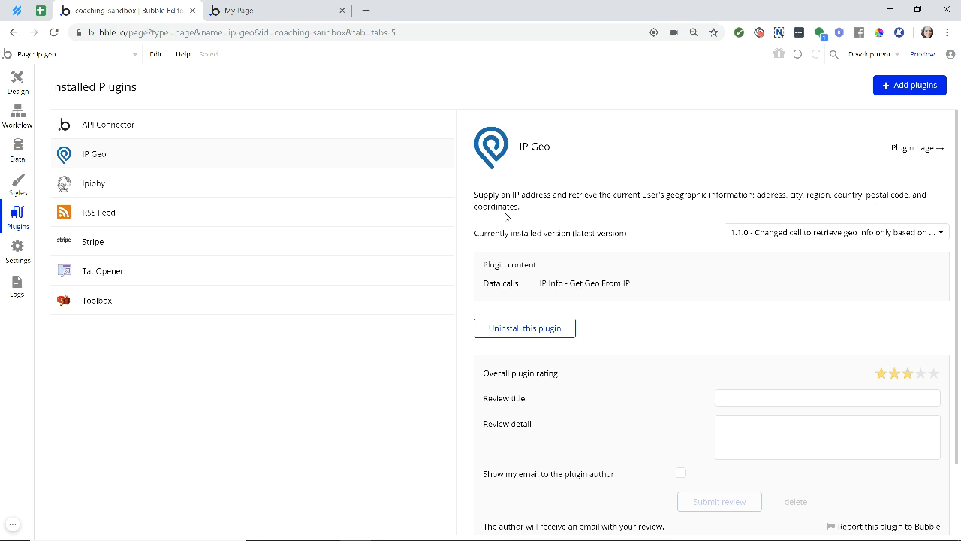
mouse_move(502, 218)
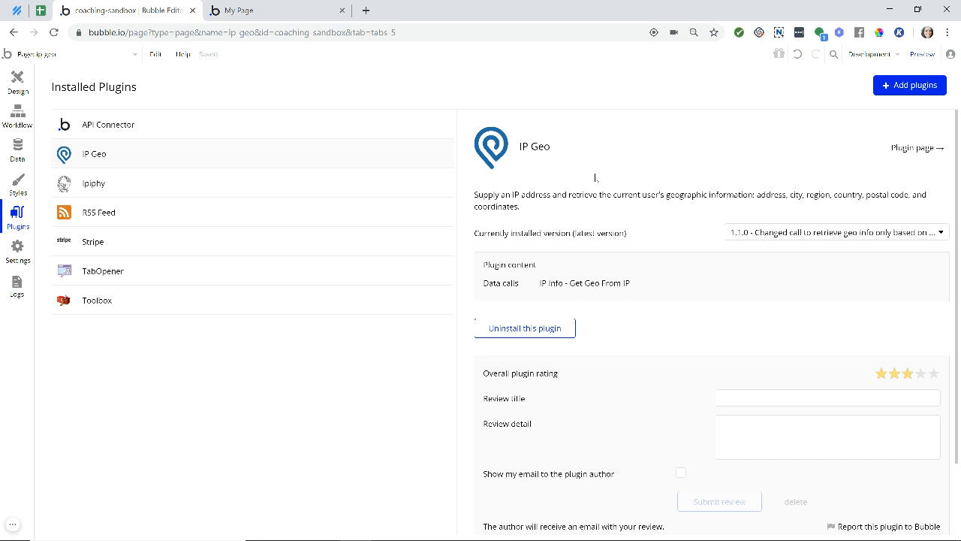
mouse_move(594, 180)
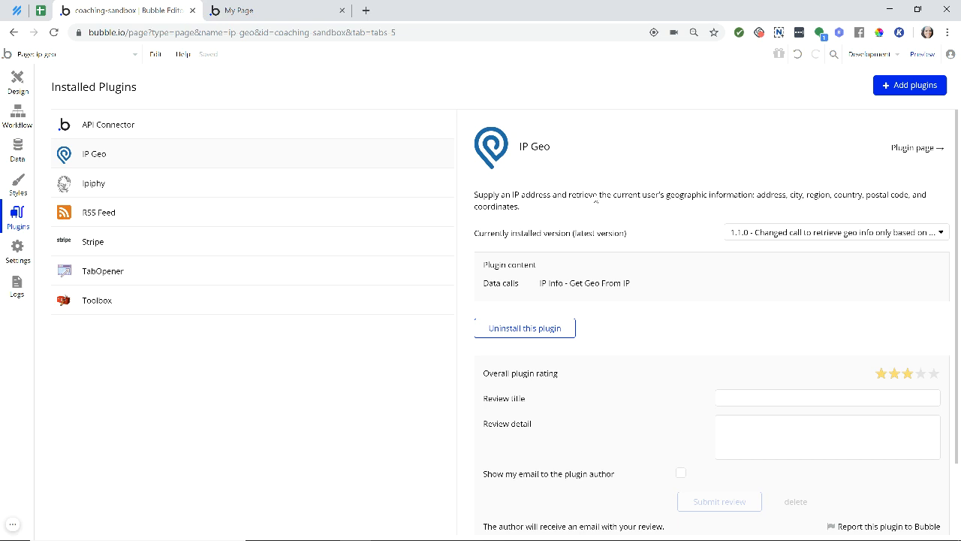
mouse_move(553, 179)
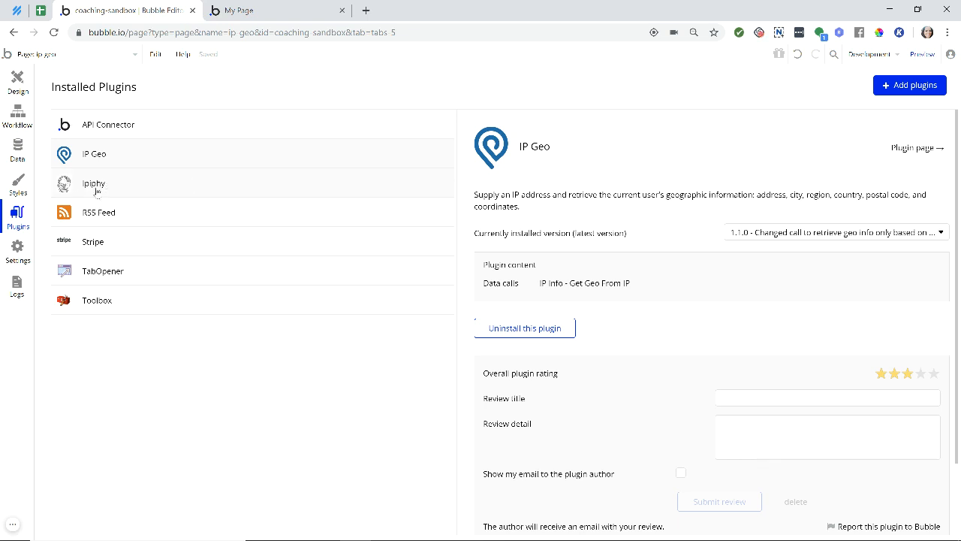
- Select the ipiphy plugin in the installed plugins list to view its details
click(93, 184)
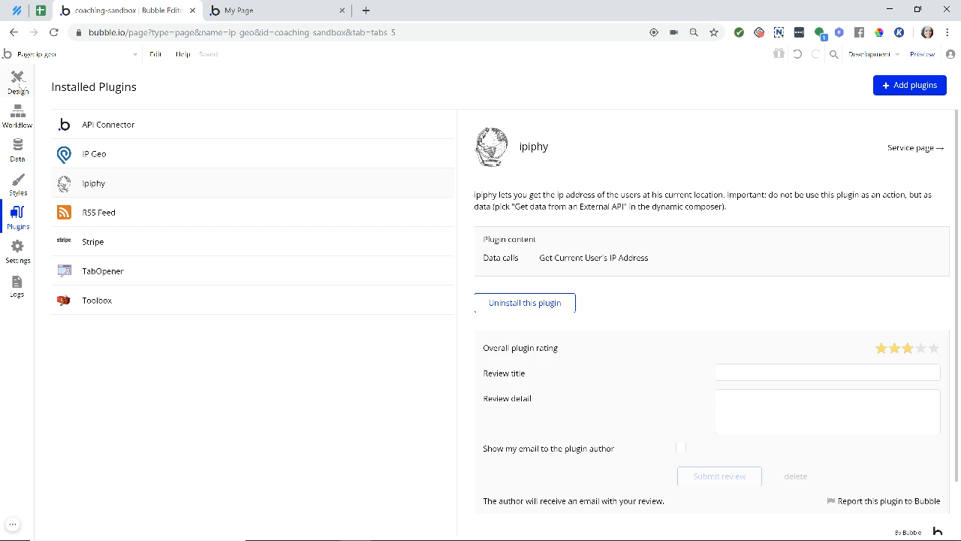
- Draw a Text element whose dynamic content comes from the IP Info - Get Geo from IP call
click(16, 77)
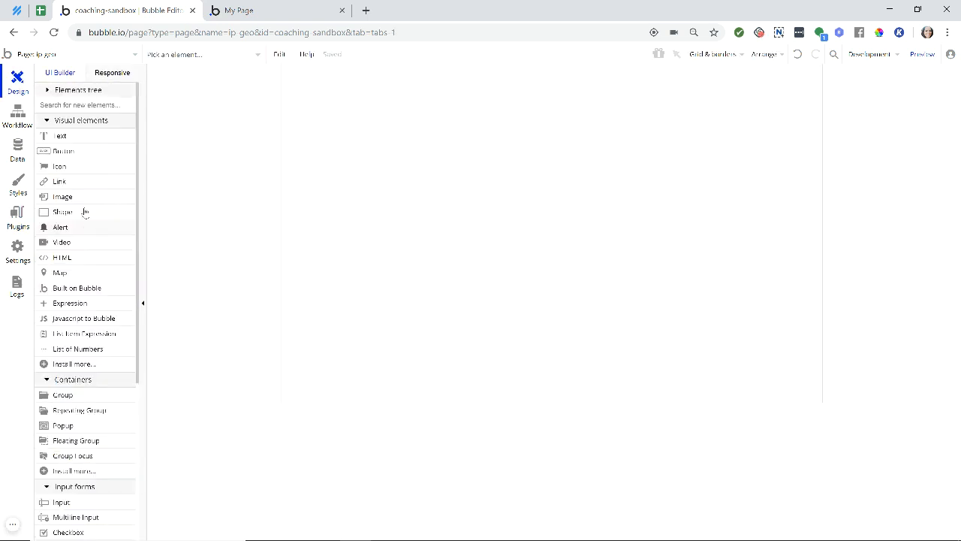
click(60, 136)
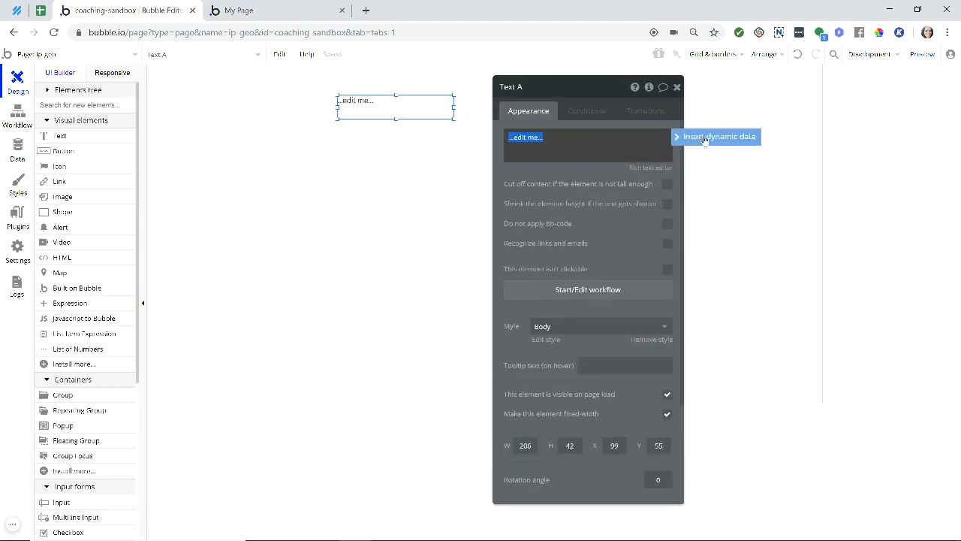
click(719, 135)
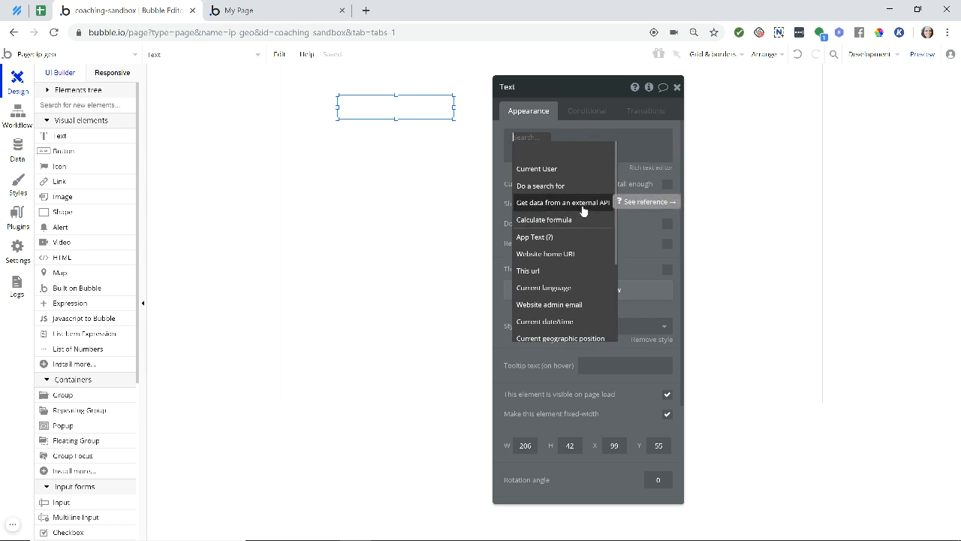
click(562, 202)
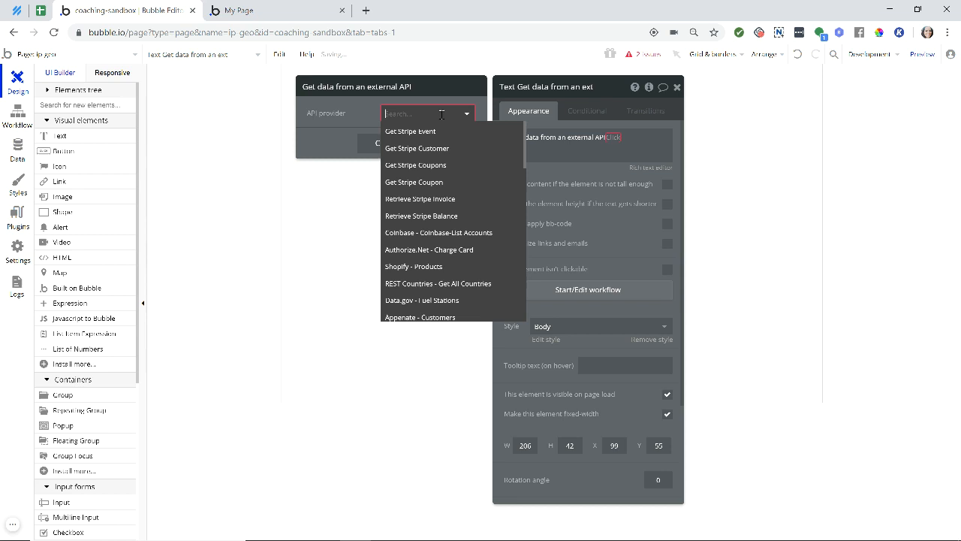
text(f)
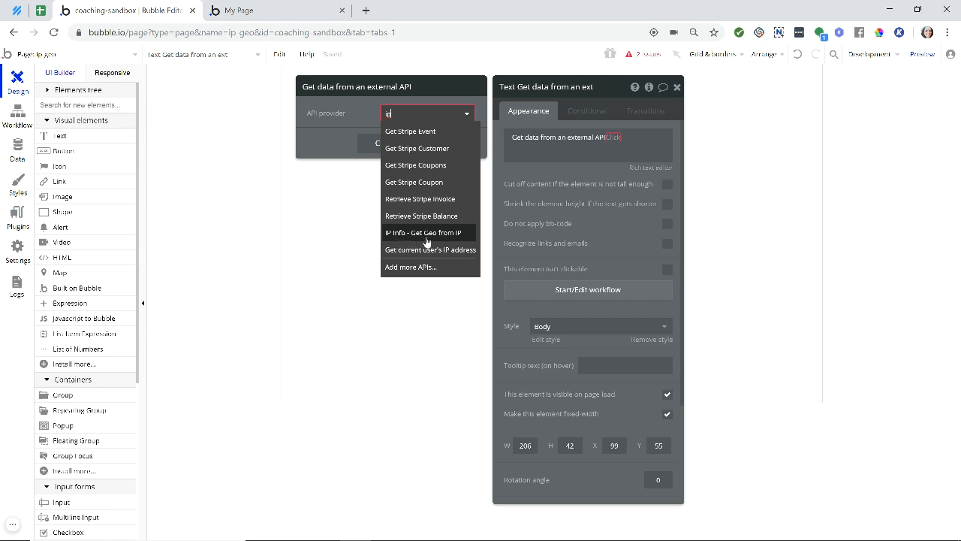
click(422, 232)
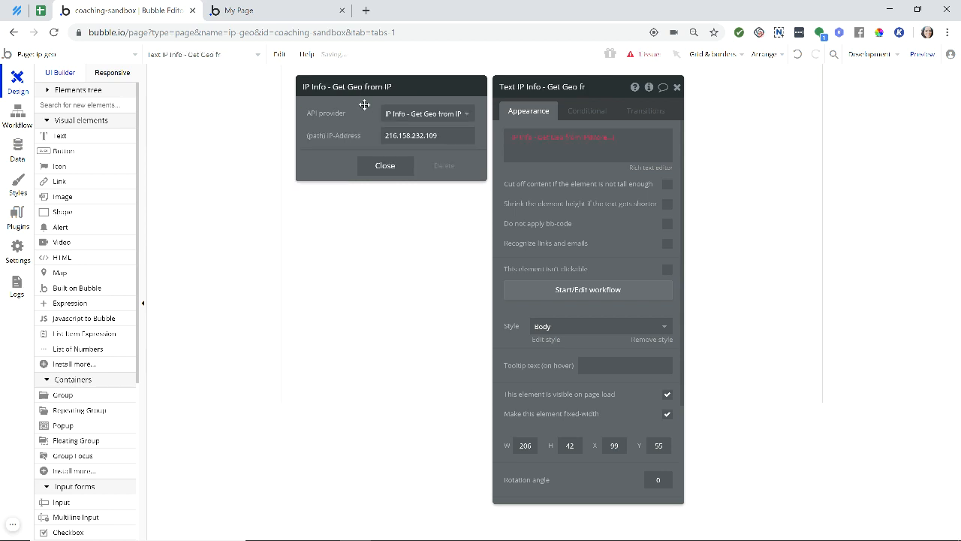
- Show the lookup's city in the text and clear the call's hardcoded IP-Address value
click(538, 147)
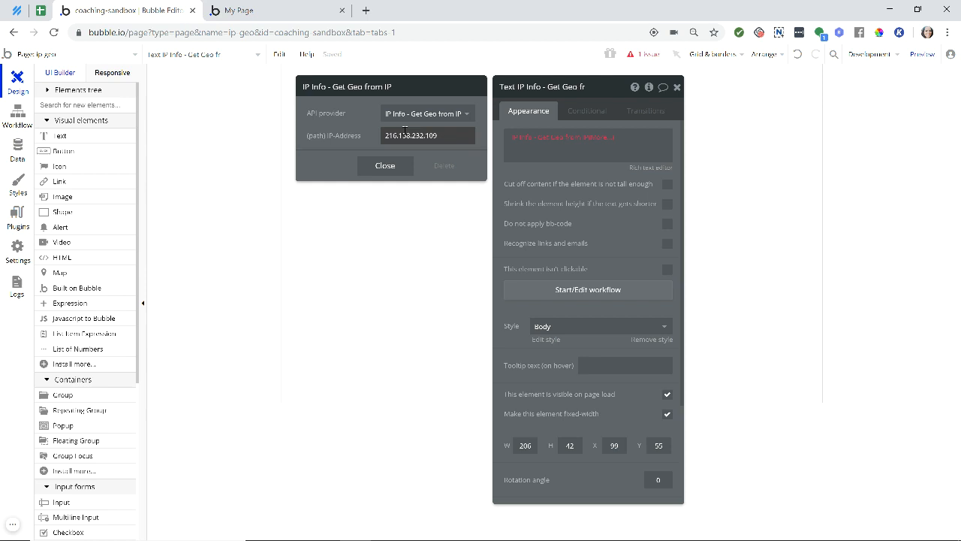
mouse_move(405, 135)
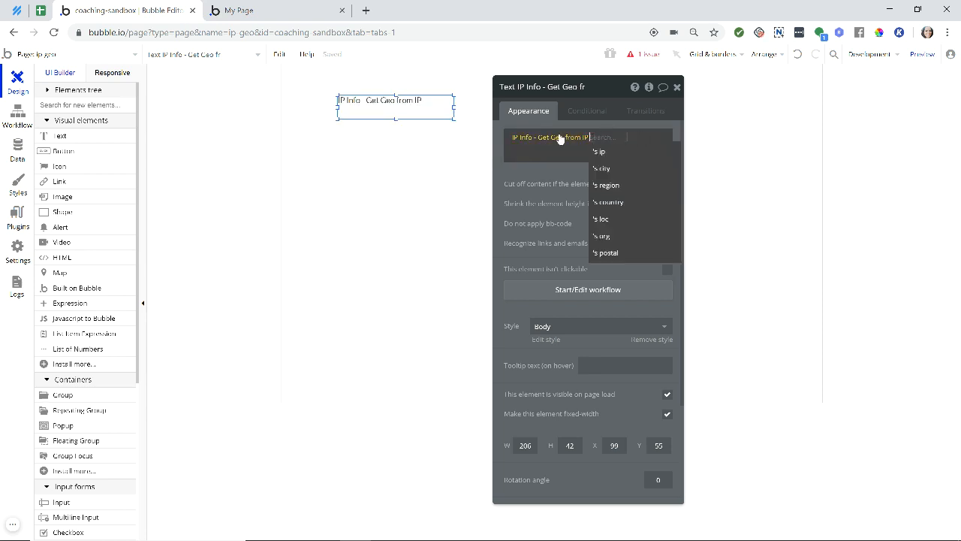
mouse_move(559, 142)
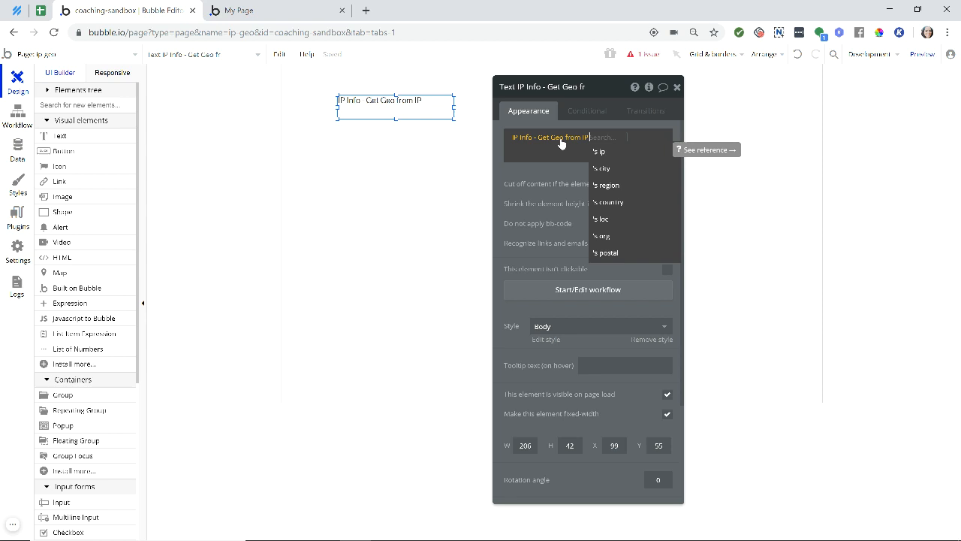
mouse_move(624, 253)
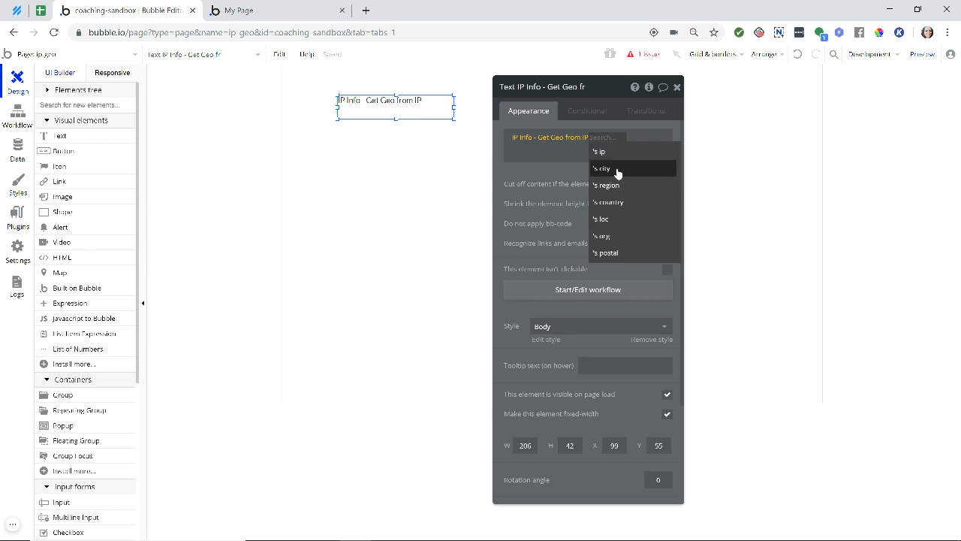
click(602, 168)
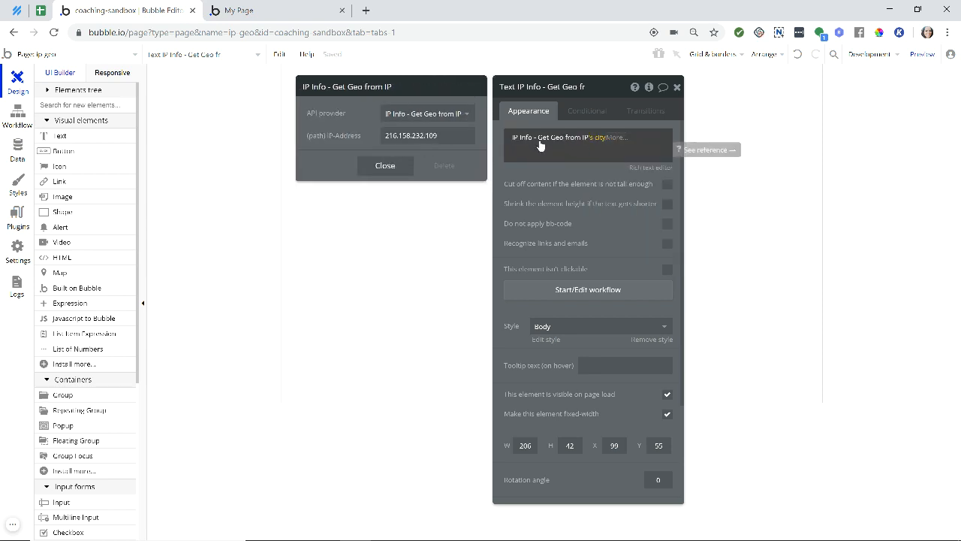
click(428, 135)
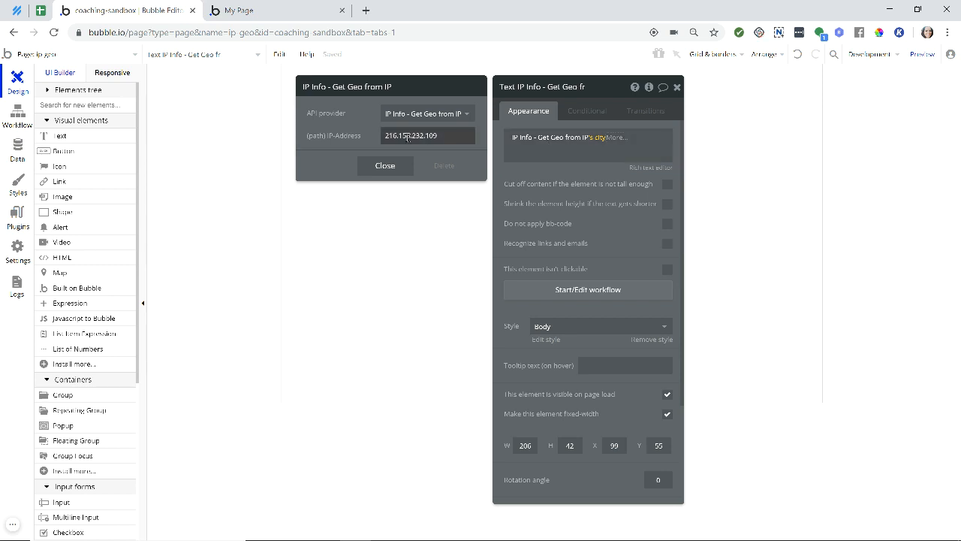
click(411, 135)
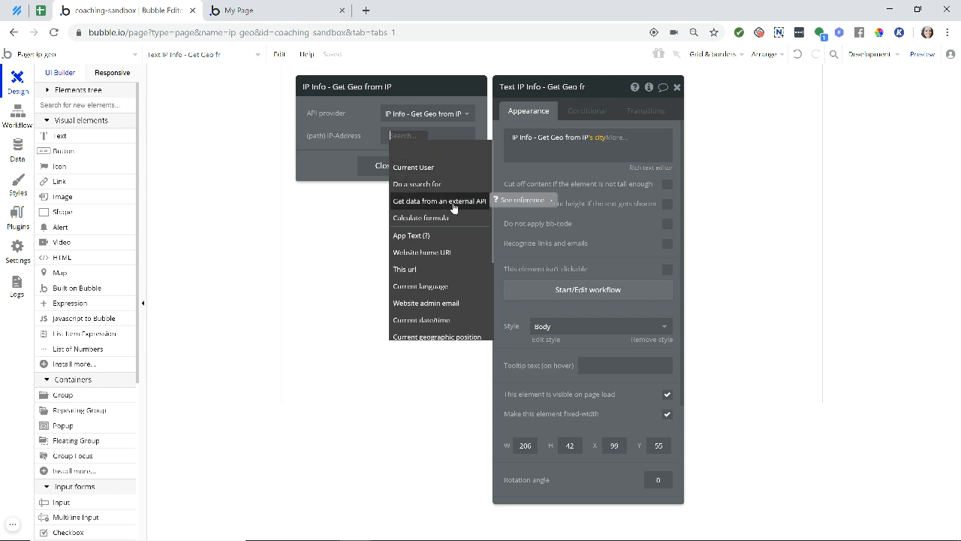
- Feed the lookup's IP-Address from the 'Get current user's IP address' API call
click(439, 201)
text(ip)
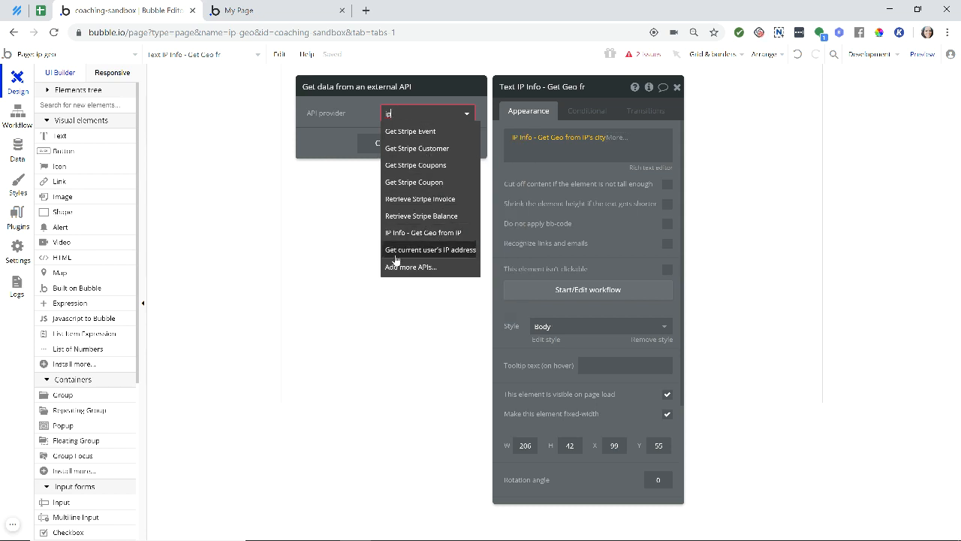
mouse_move(424, 259)
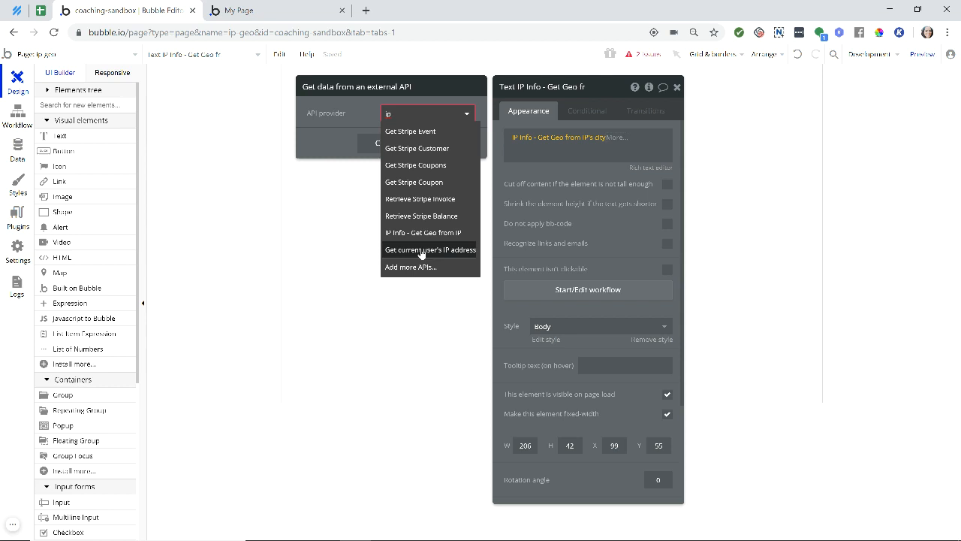
mouse_move(426, 255)
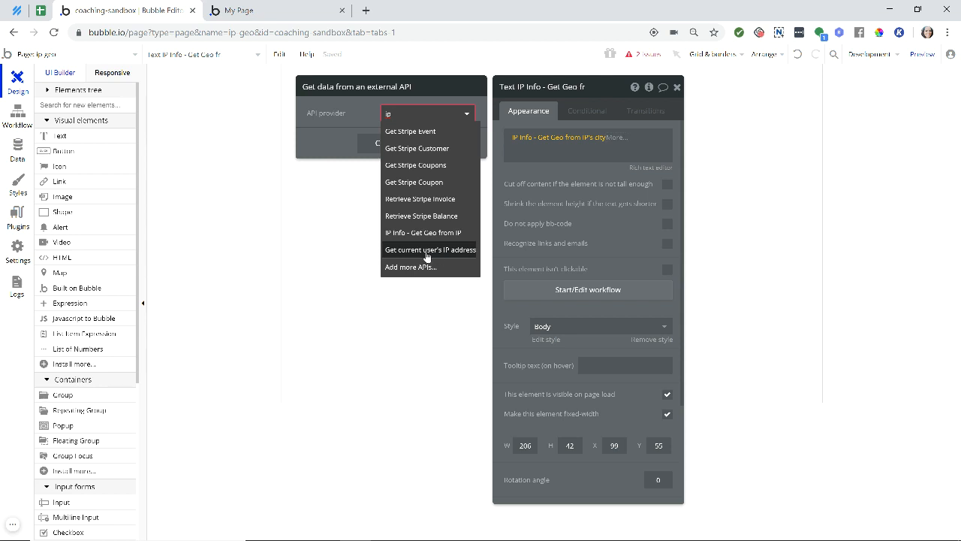
click(430, 250)
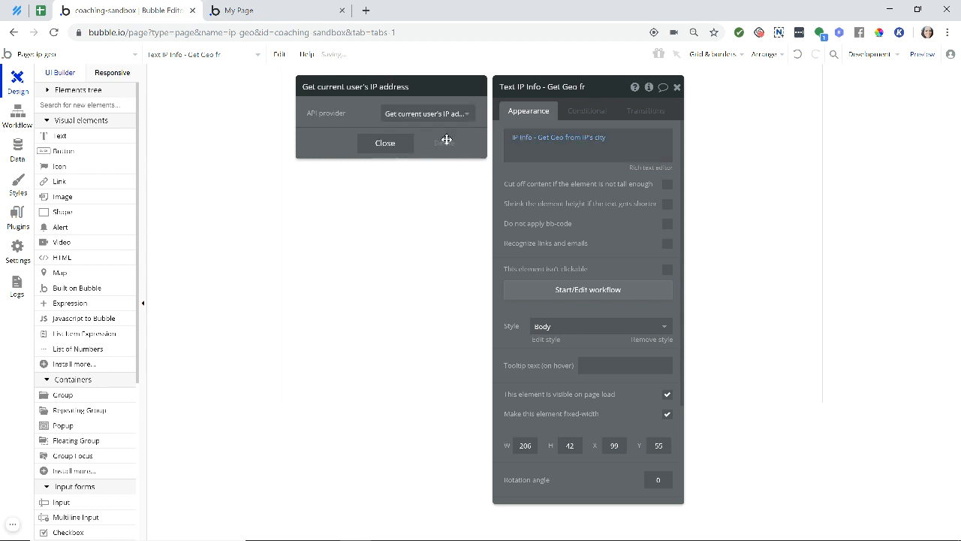
click(426, 113)
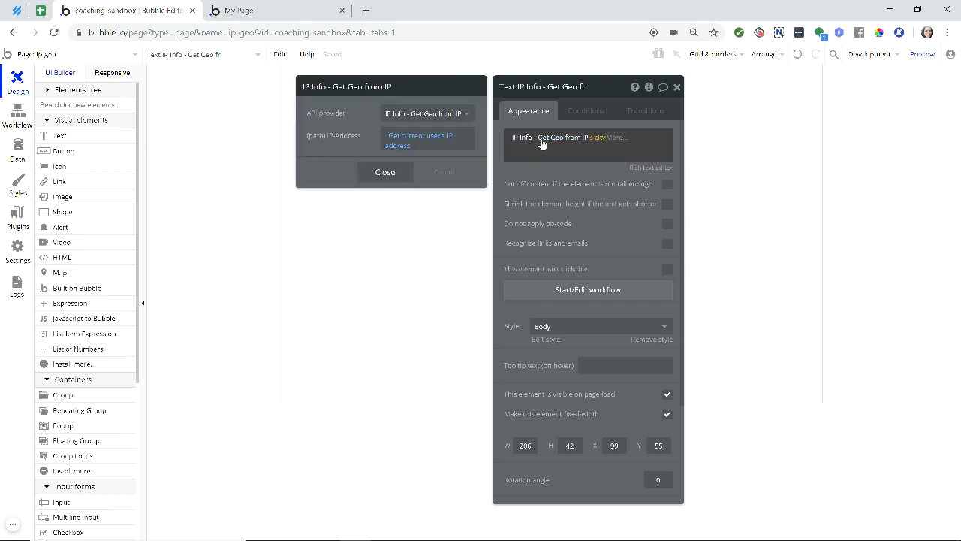
mouse_move(538, 143)
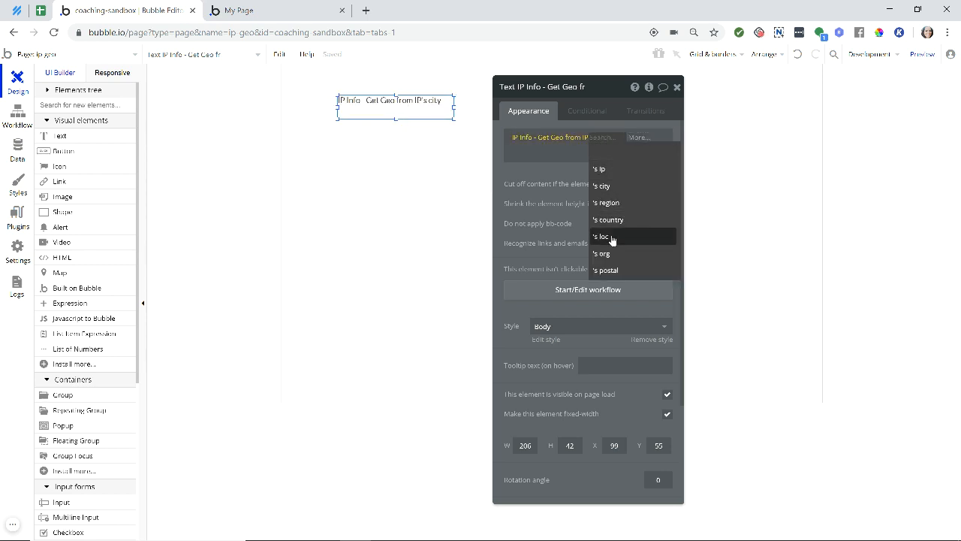
mouse_move(607, 270)
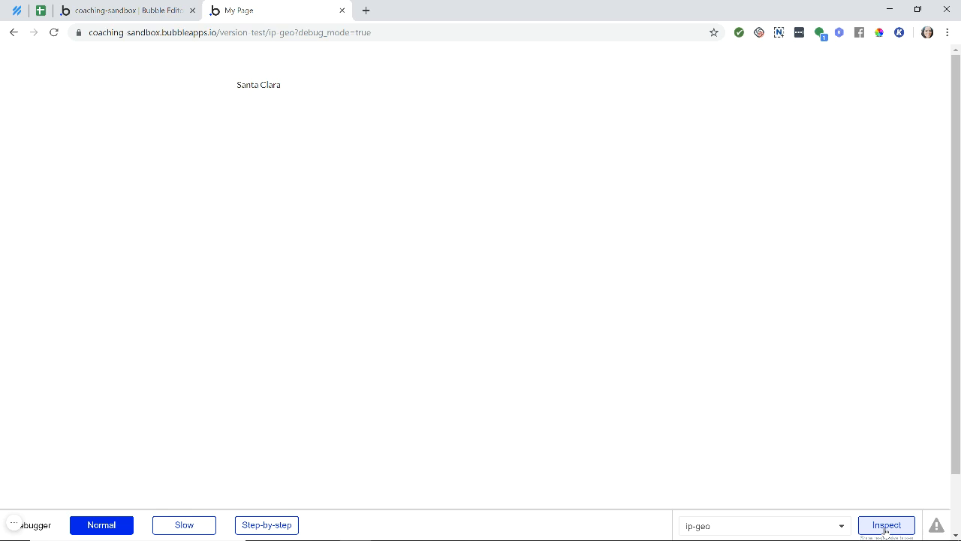
- Inspect the Santa Clara text's lookup: Santa Clara, California, 37.3541,-121.9552
click(886, 525)
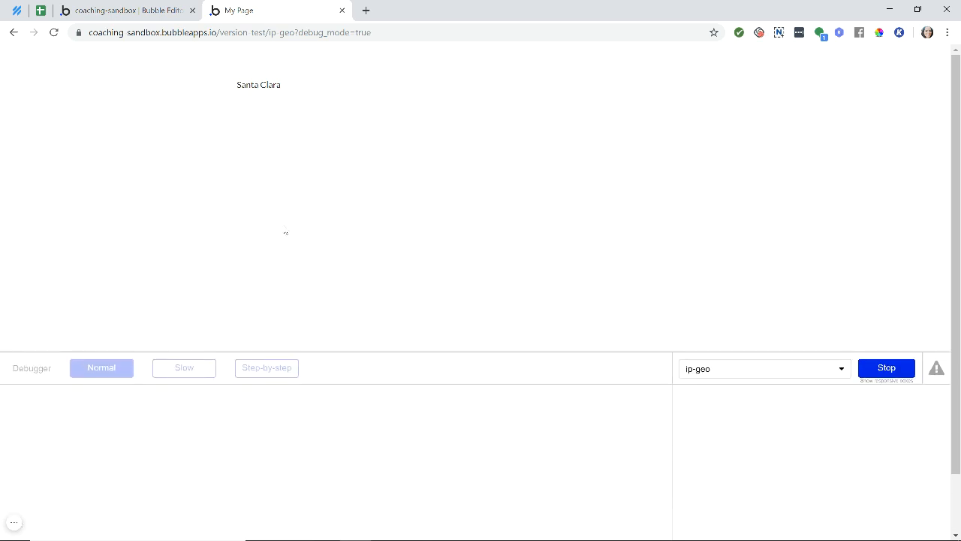
click(258, 84)
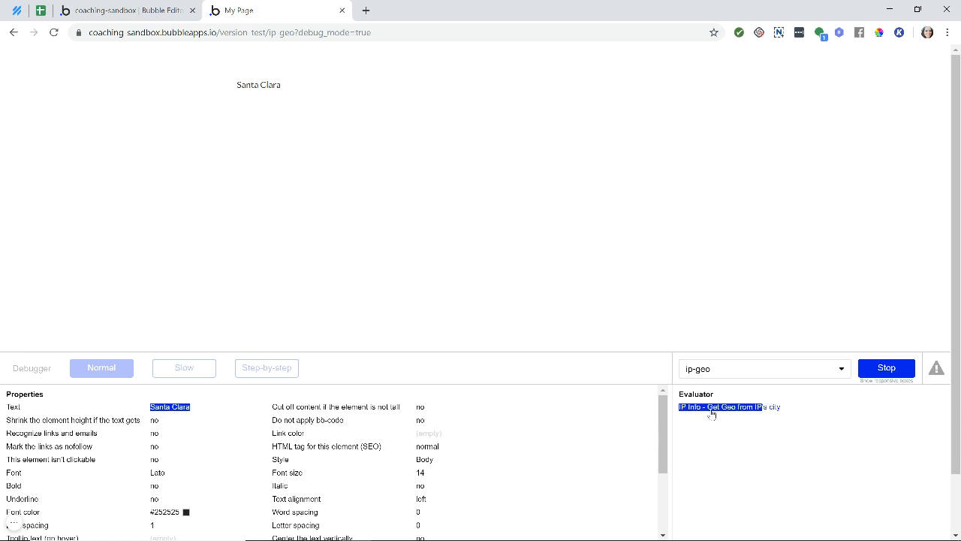
click(729, 406)
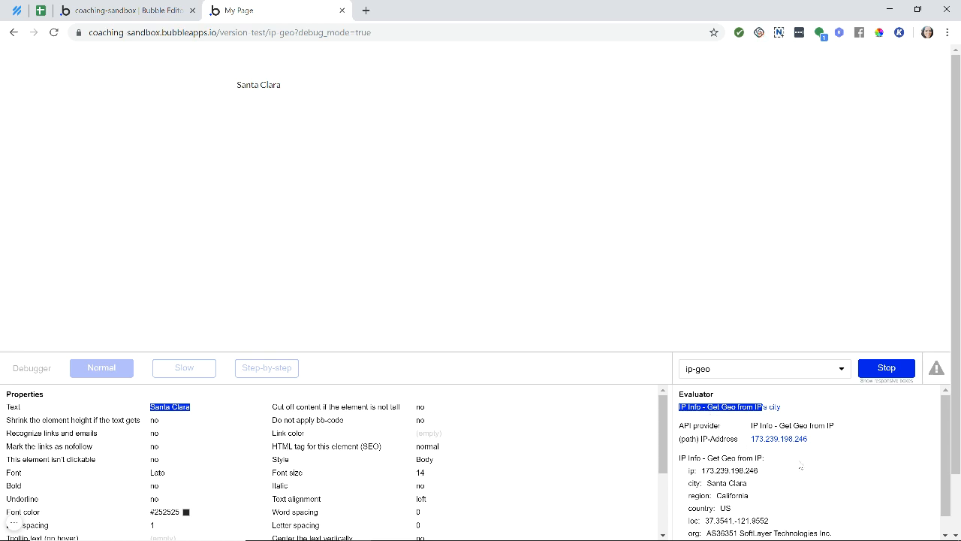
scroll(down, 3)
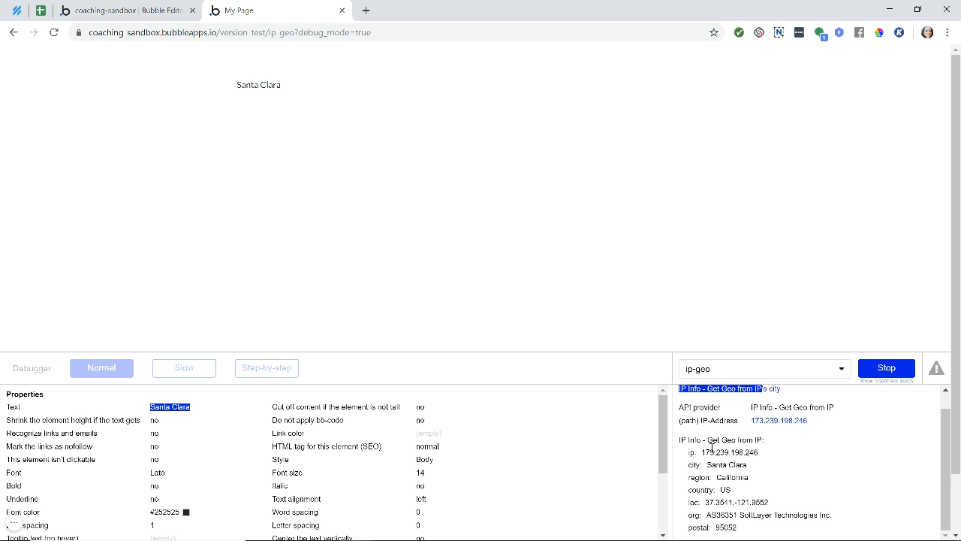
mouse_move(712, 447)
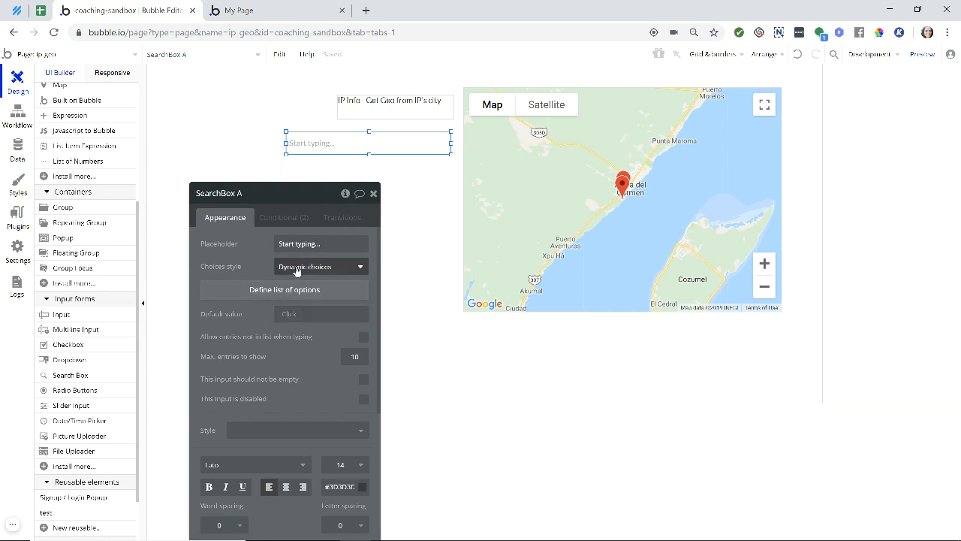
- Make SearchBox A suggest geographic places and default to the IP lookup's loc coordinates
click(319, 266)
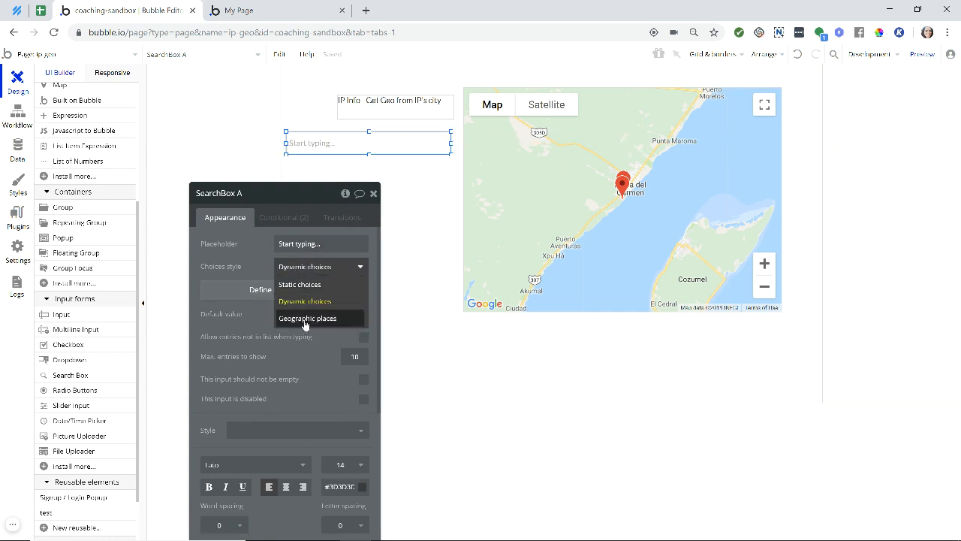
click(308, 318)
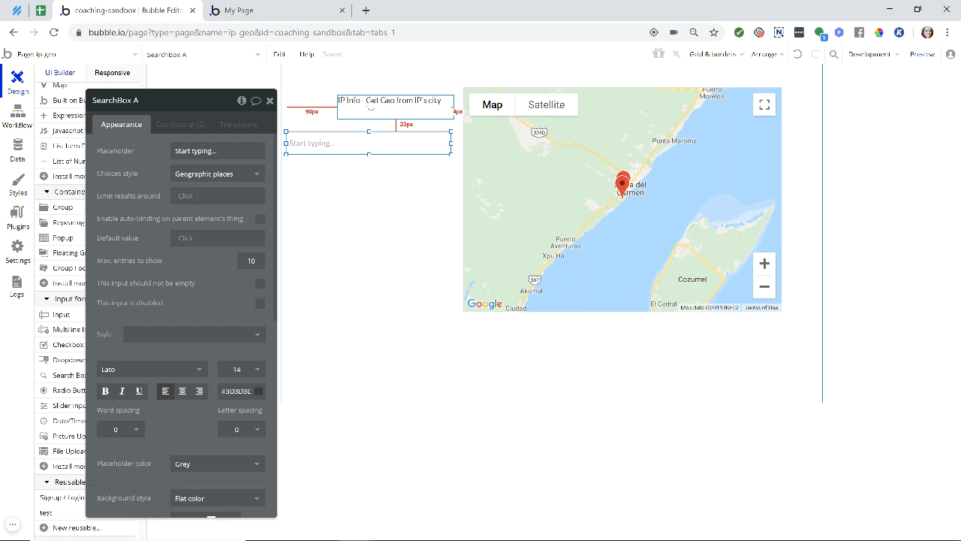
click(394, 100)
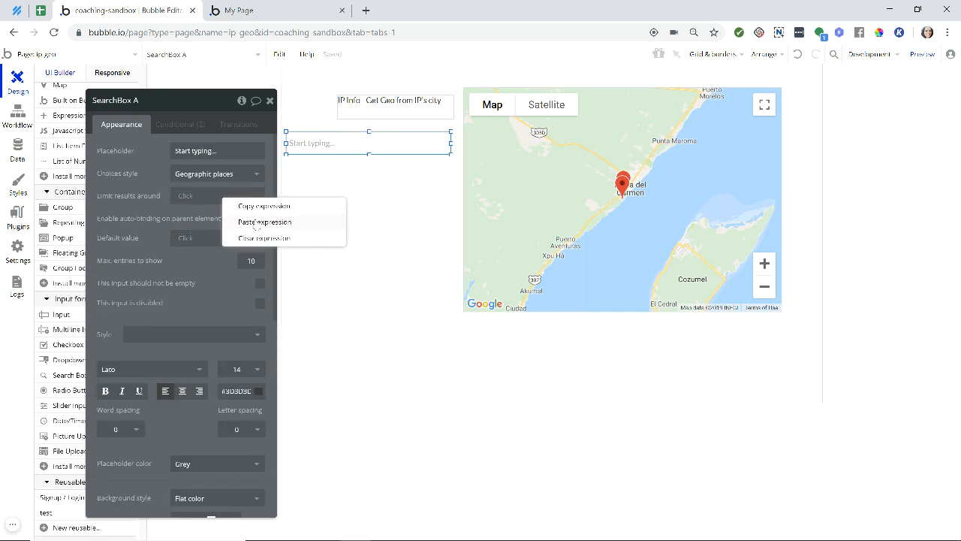
click(264, 222)
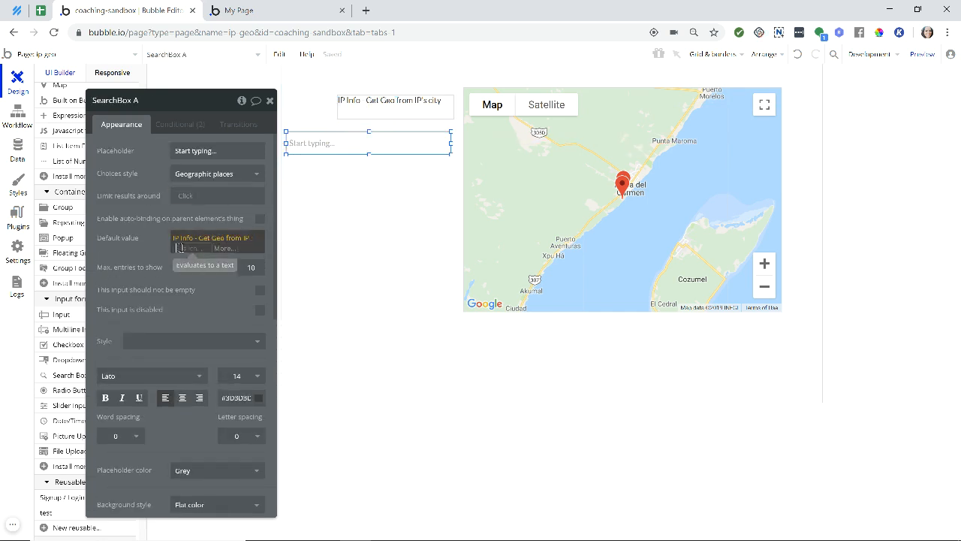
click(210, 247)
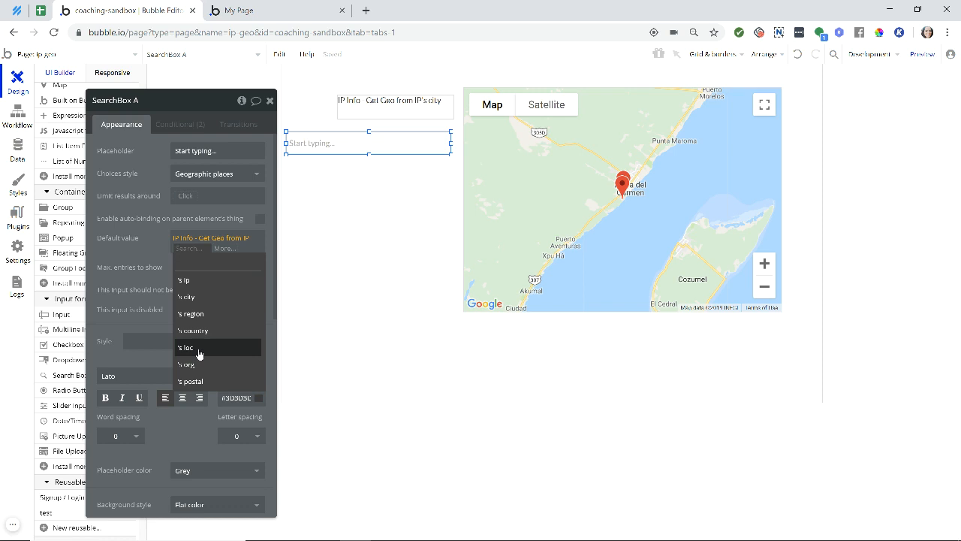
click(186, 347)
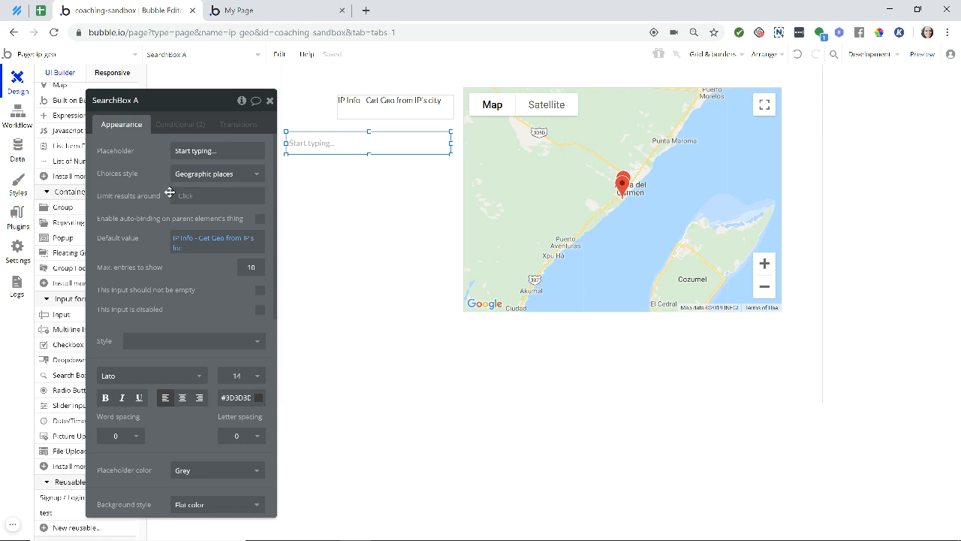
click(621, 199)
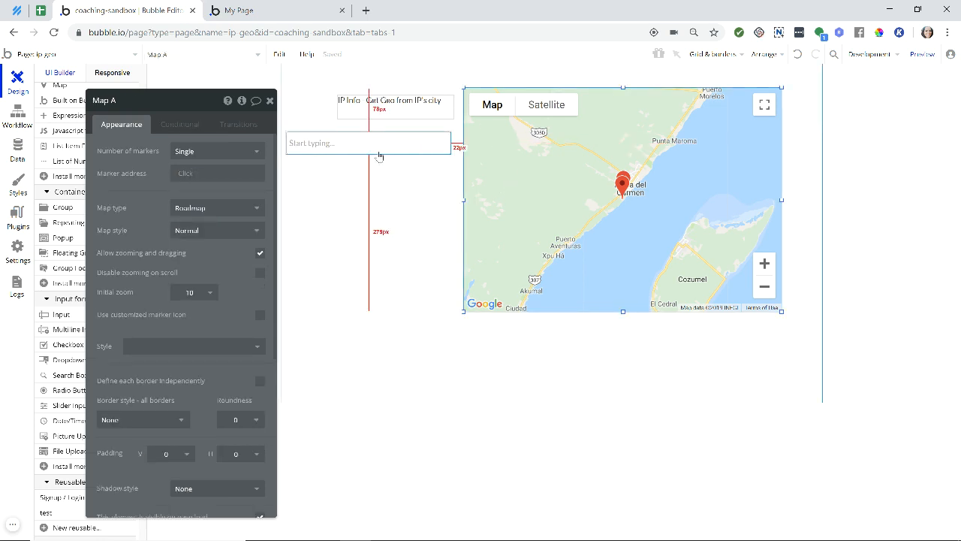
- Set Map A's marker address to SearchBox A's value and return to the preview
click(217, 173)
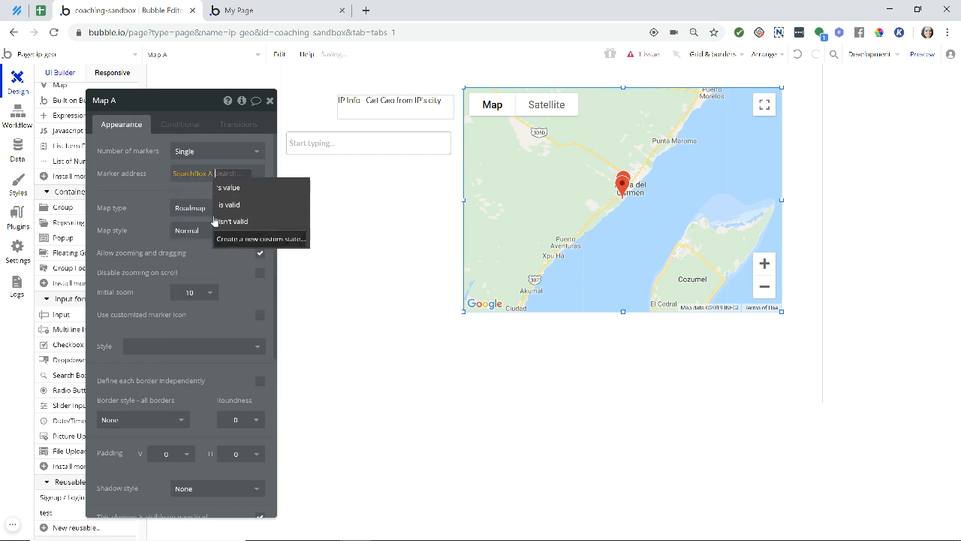
click(228, 188)
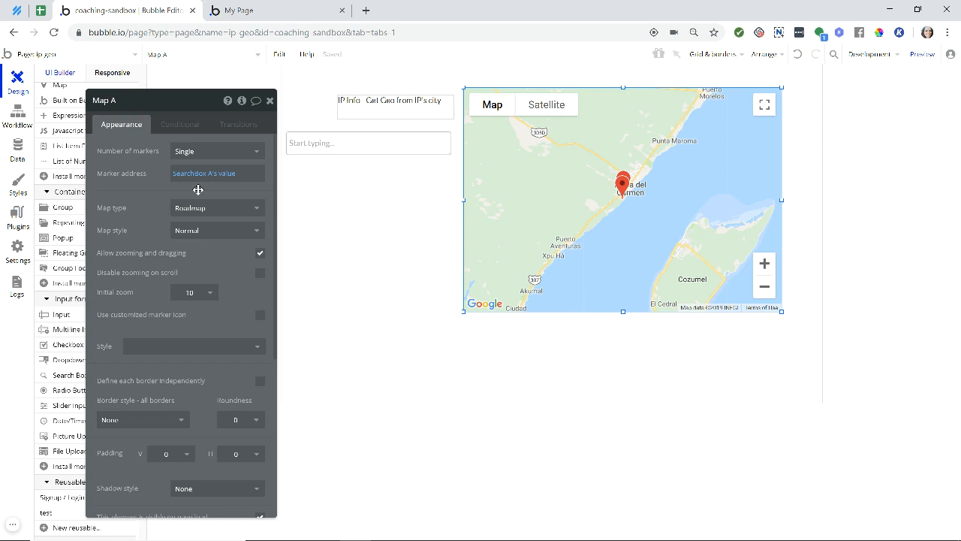
click(241, 10)
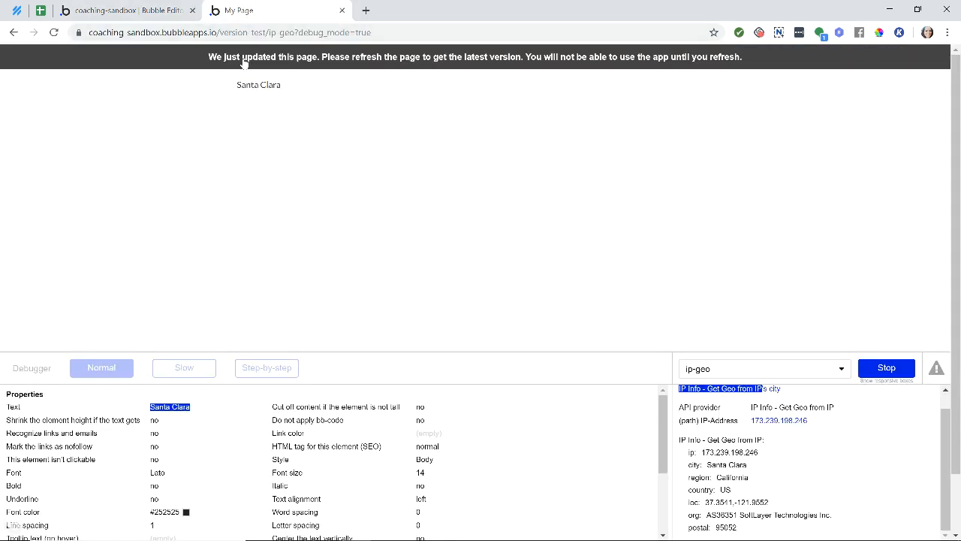
click(53, 33)
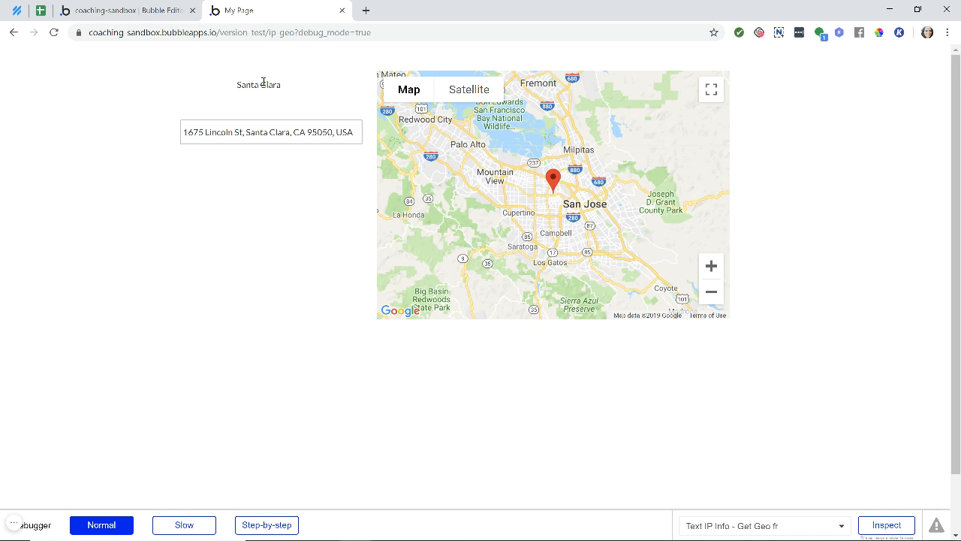
mouse_move(265, 82)
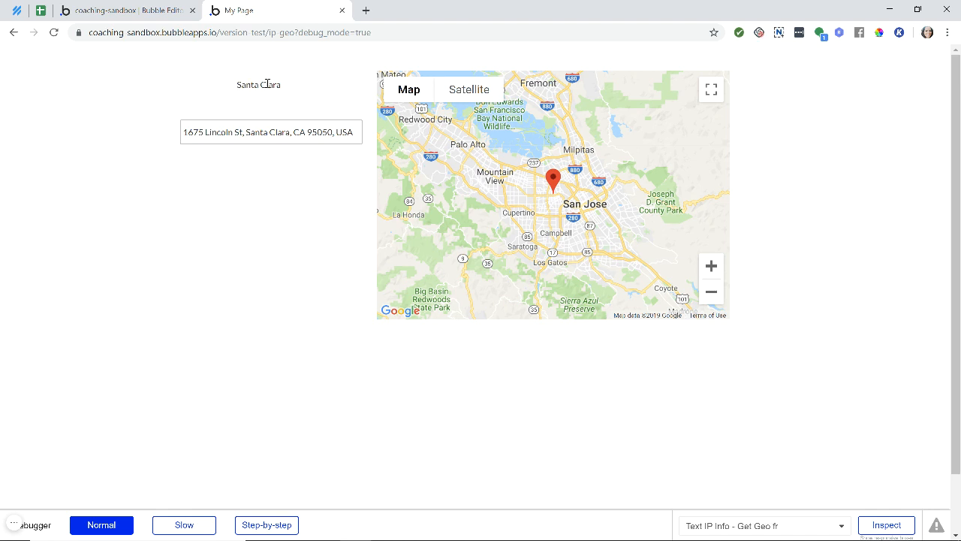